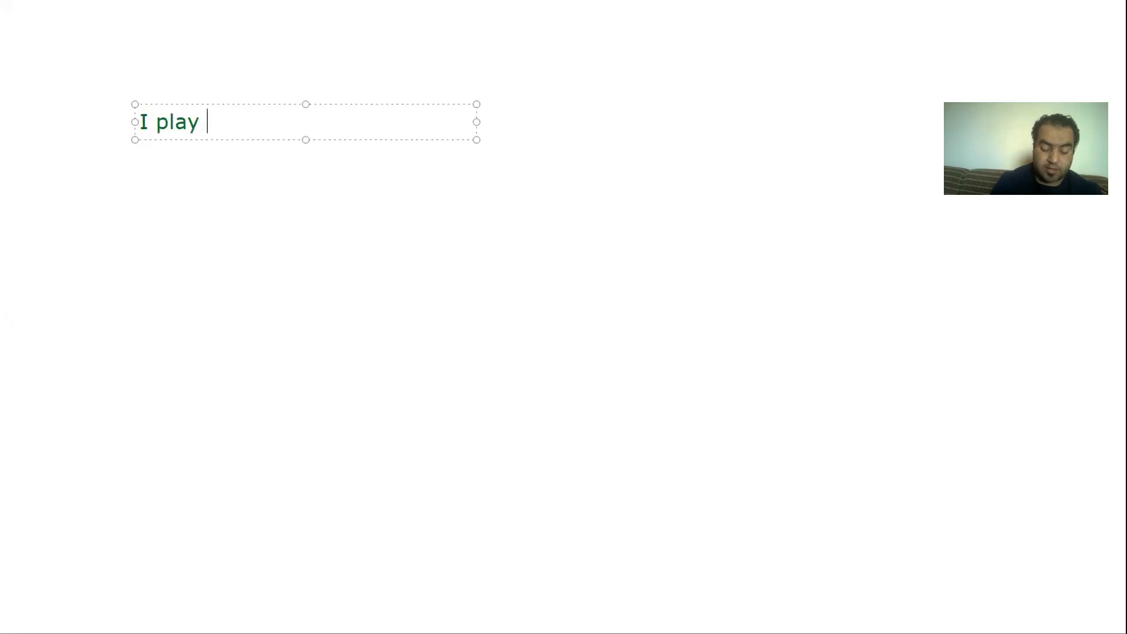
Step: Finish the first sentence, 'I play tennis every Friday.'
{"action": "type", "text": "tennis ever"}
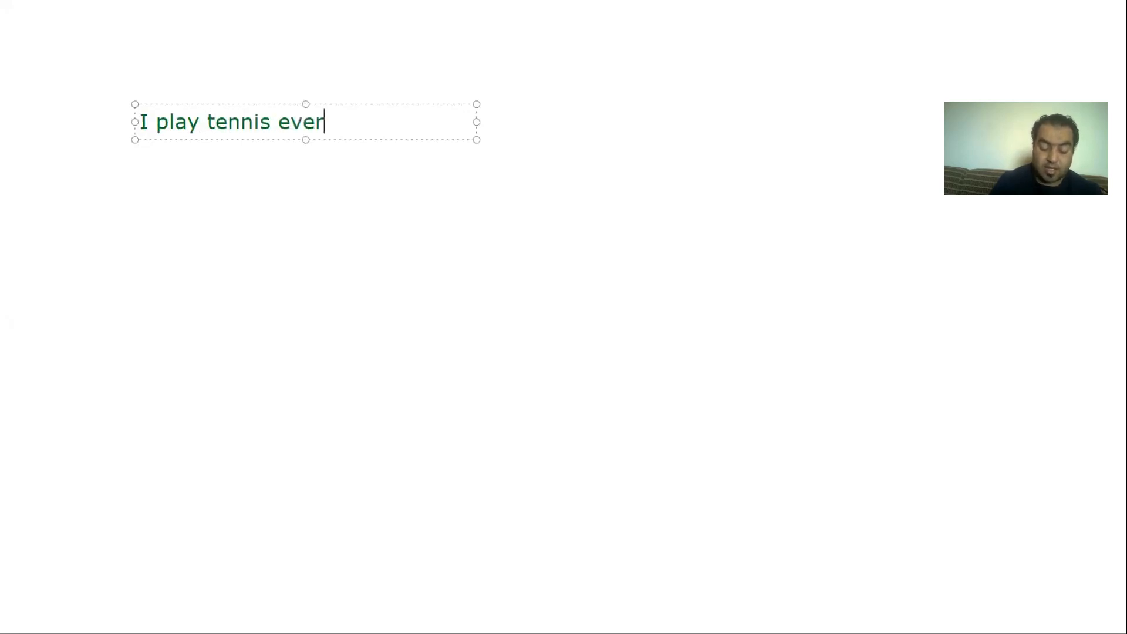
{"action": "type", "text": "y w"}
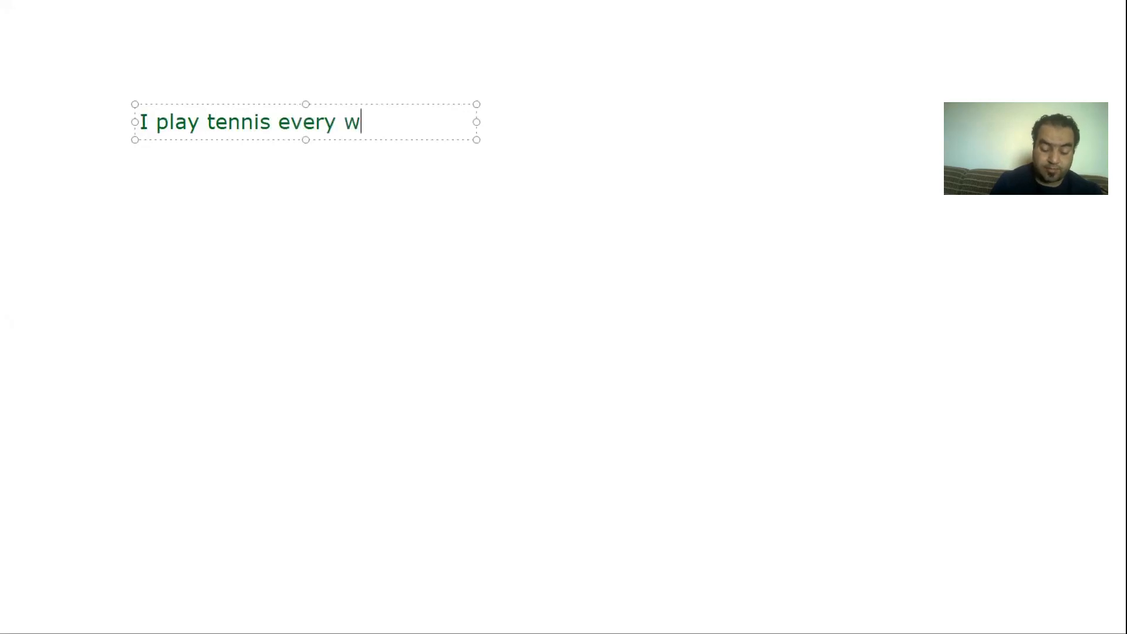
{"action": "type", "text": "Friday"}
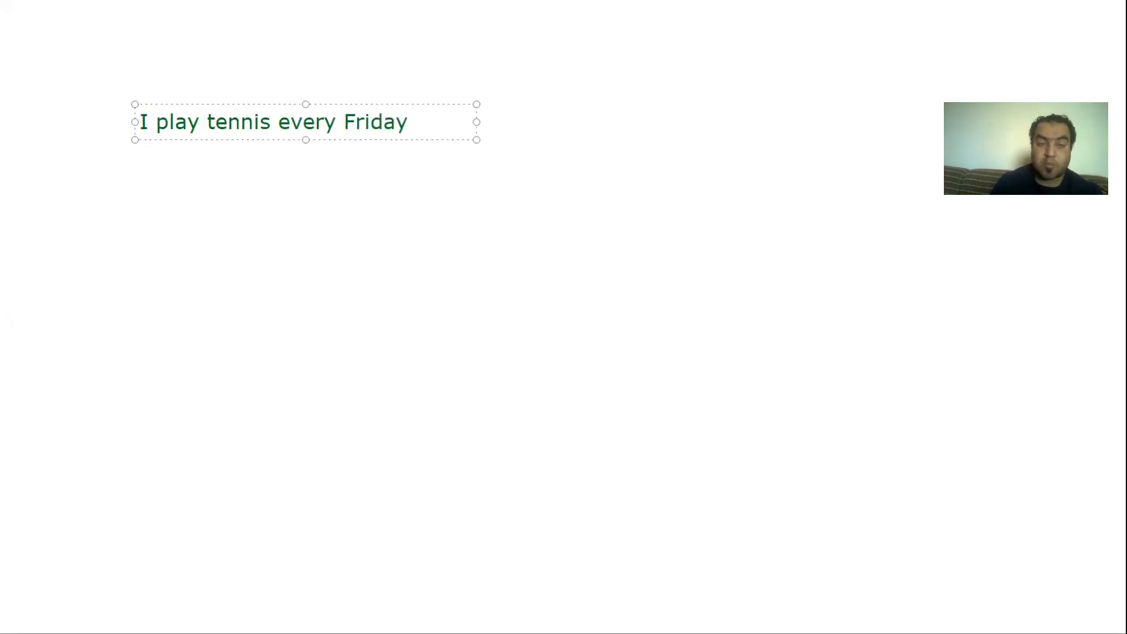
{"action": "type", "text": "."}
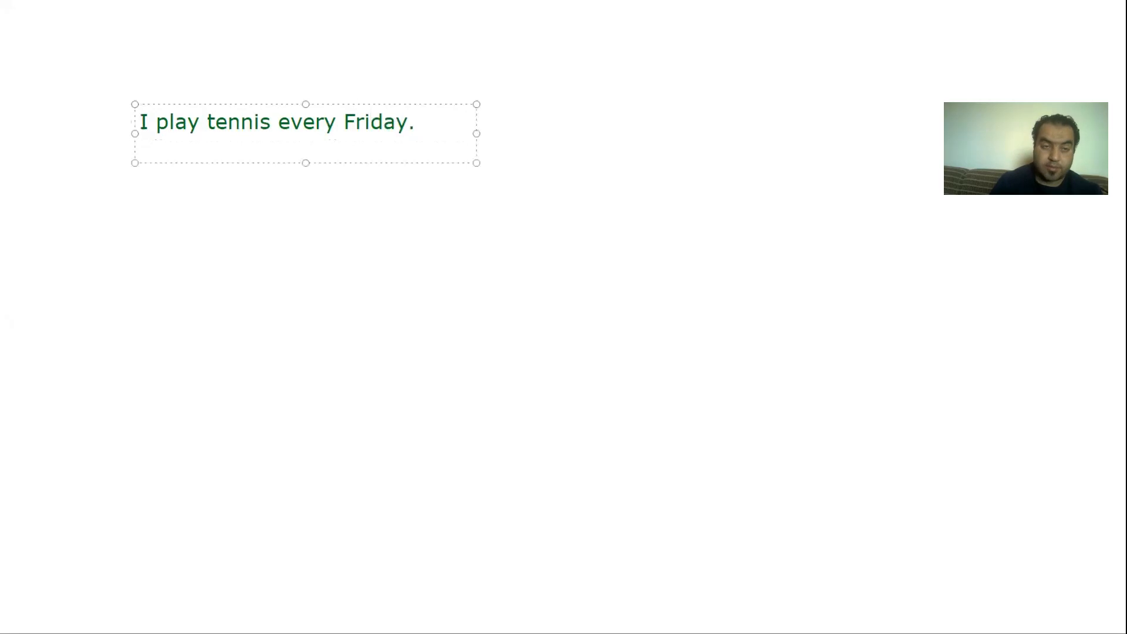
Step: Add the lines 'I played tennis last Friday.' and 'I will play tennis next Friday.'
{"action": "left_click", "coordinate": [140, 147]}
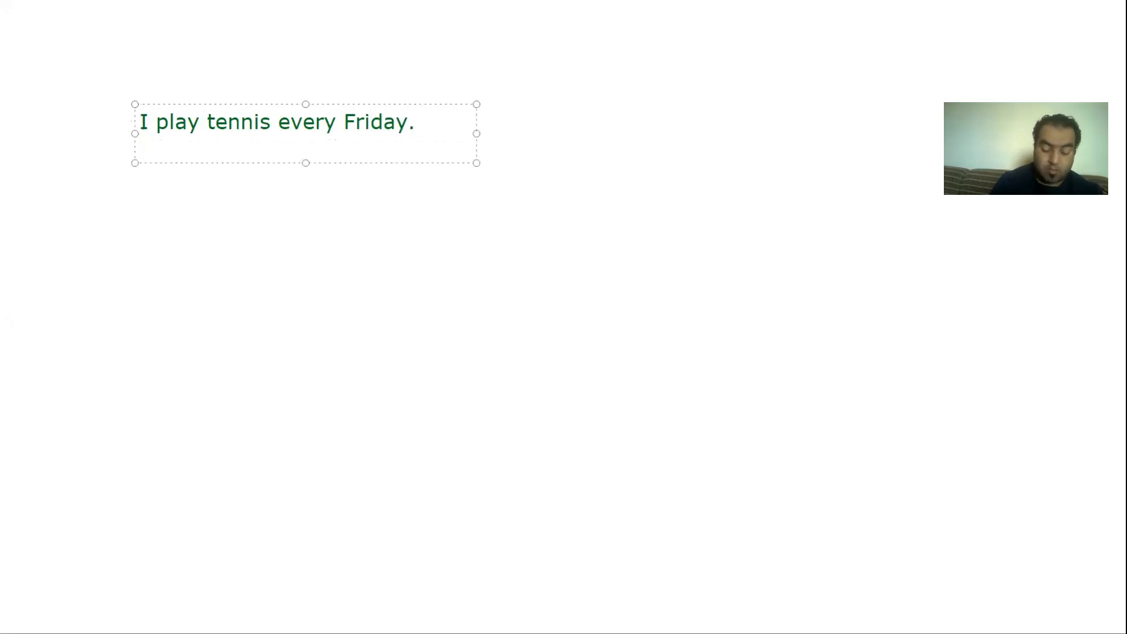
{"action": "type", "text": "I played"}
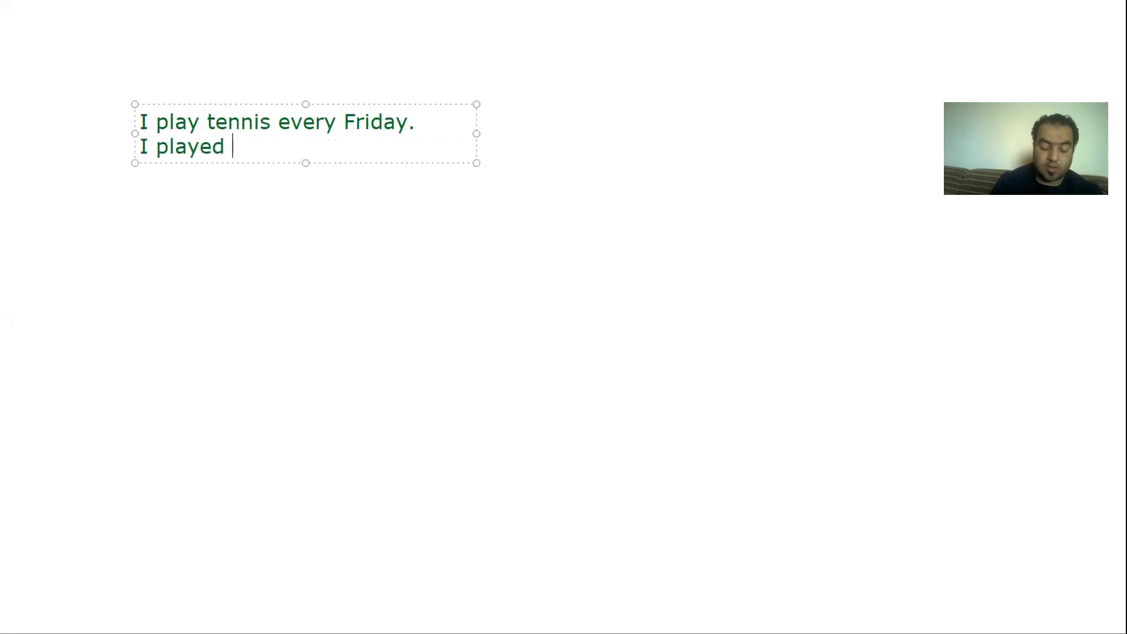
{"action": "type", "text": "tennis"}
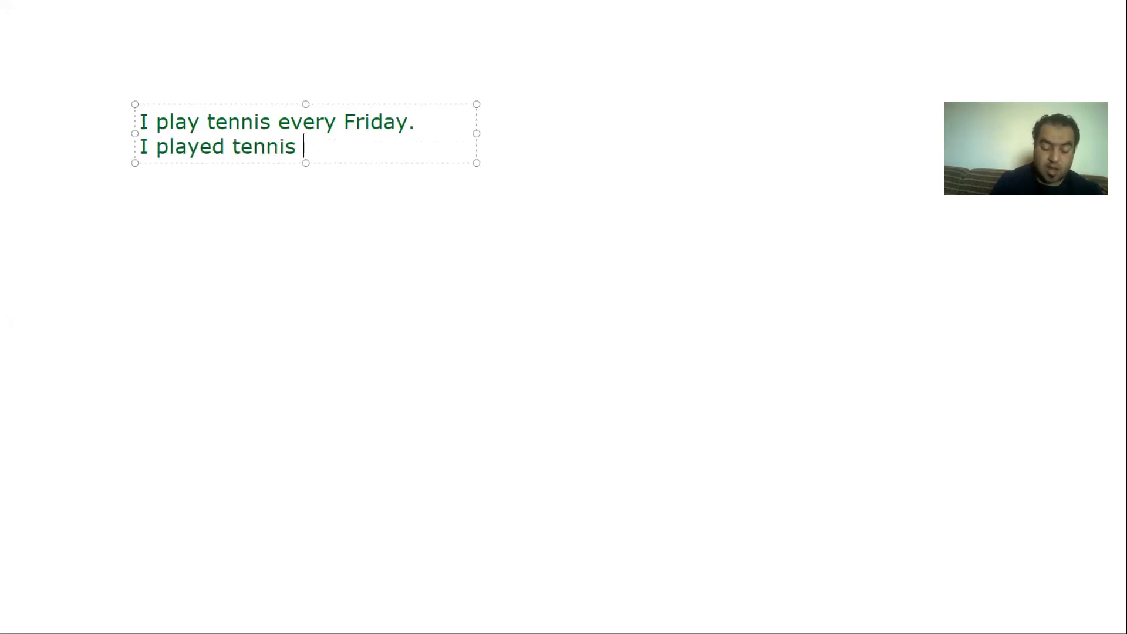
{"action": "type", "text": "last Fri"}
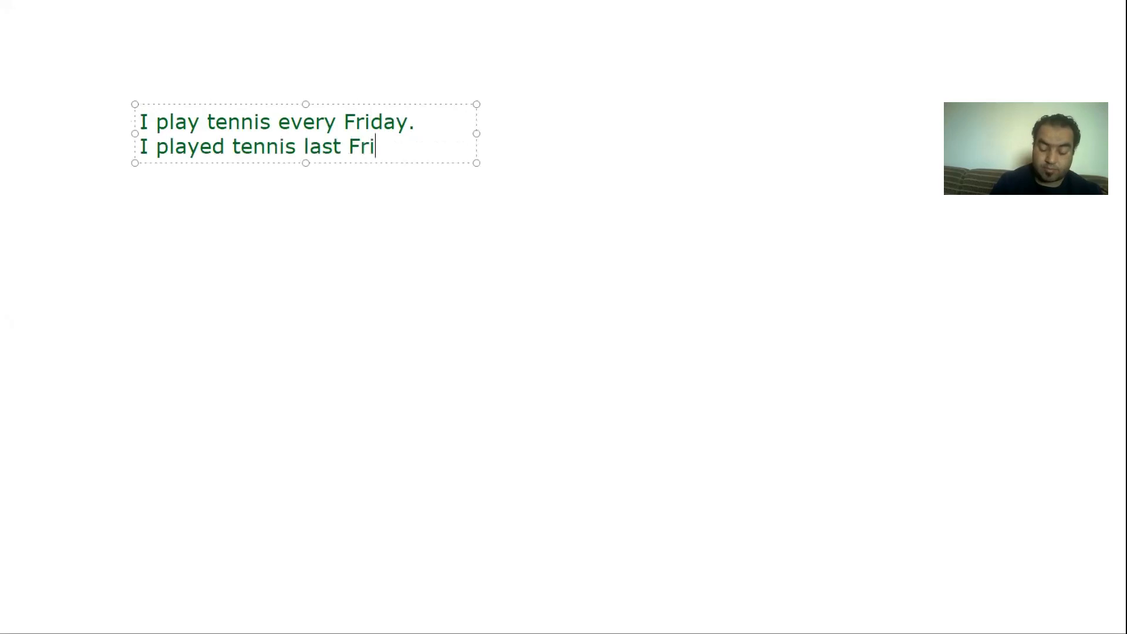
{"action": "type", "text": "day."}
{"action": "type", "text": "I will"}
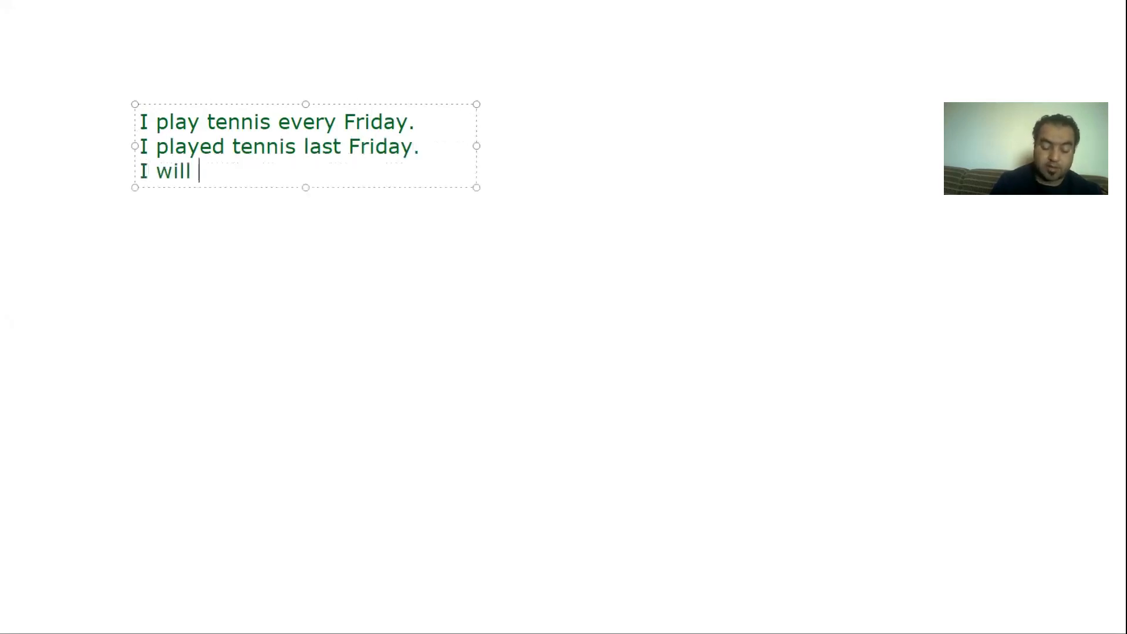
{"action": "type", "text": "play tennis"}
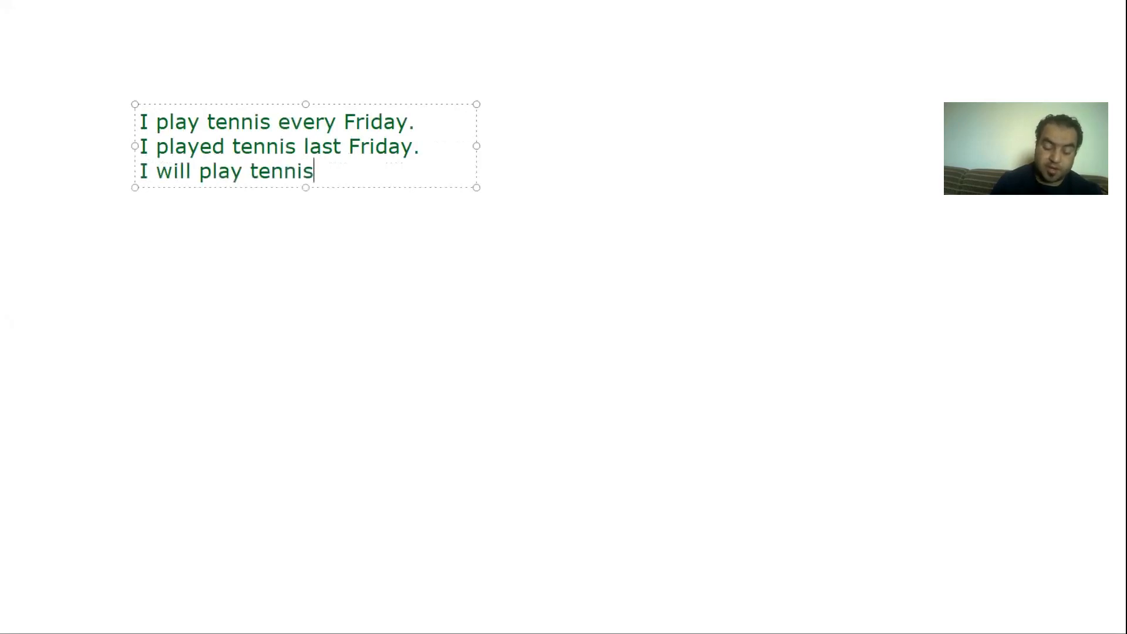
{"action": "type", "text": "next"}
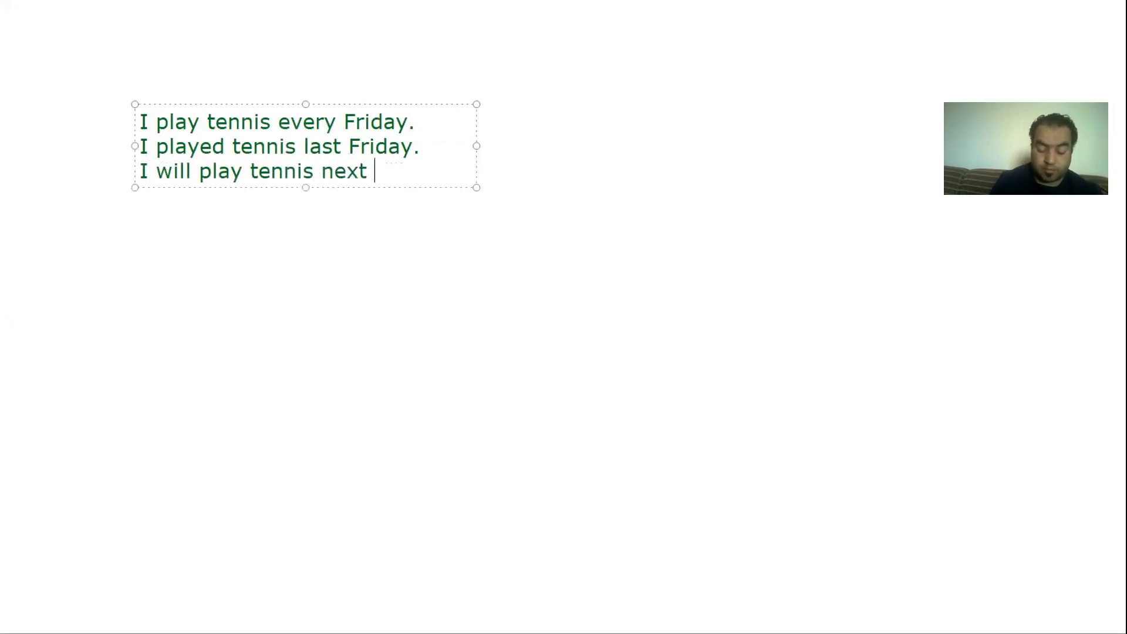
{"action": "type", "text": "Friday."}
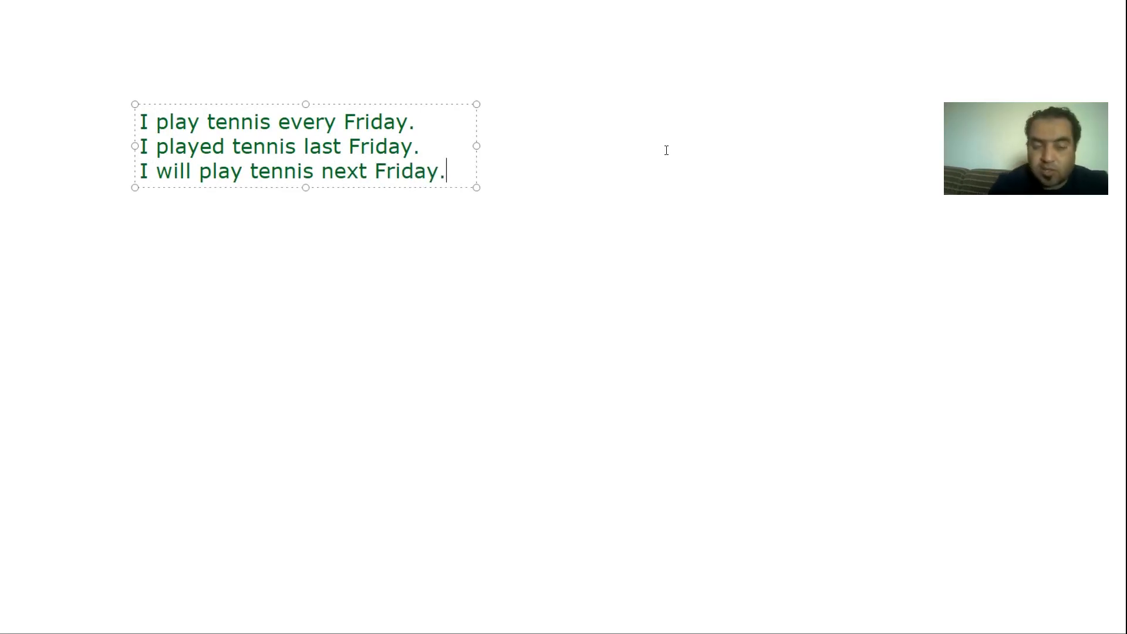
Step: Loop red ink around 'tennis', 'every' and 'next' and draw a long red tick
{"action": "left_click_drag", "start_coordinate": [270, 100], "coordinate": [316, 179]}
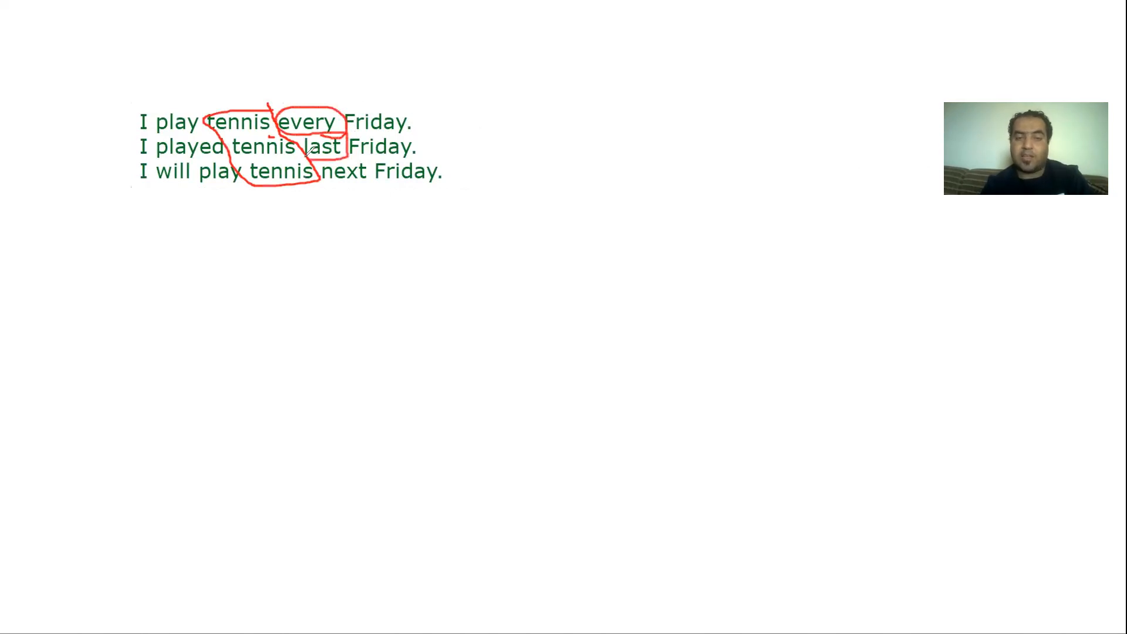
{"action": "left_click_drag", "start_coordinate": [310, 158], "coordinate": [373, 215]}
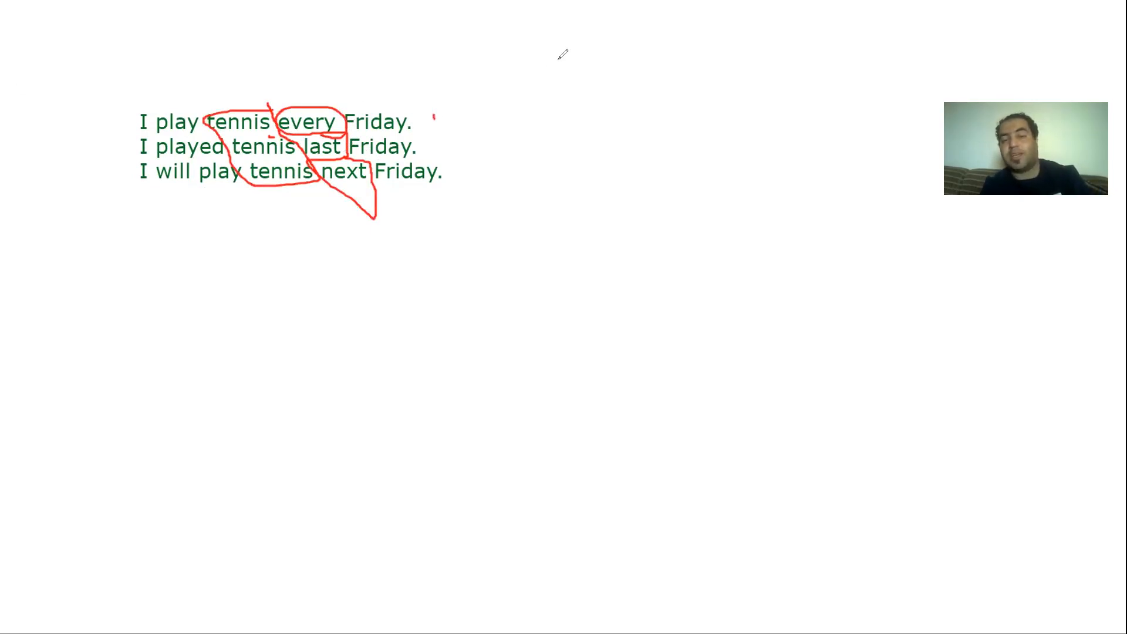
{"action": "left_click_drag", "start_coordinate": [435, 121], "coordinate": [562, 56]}
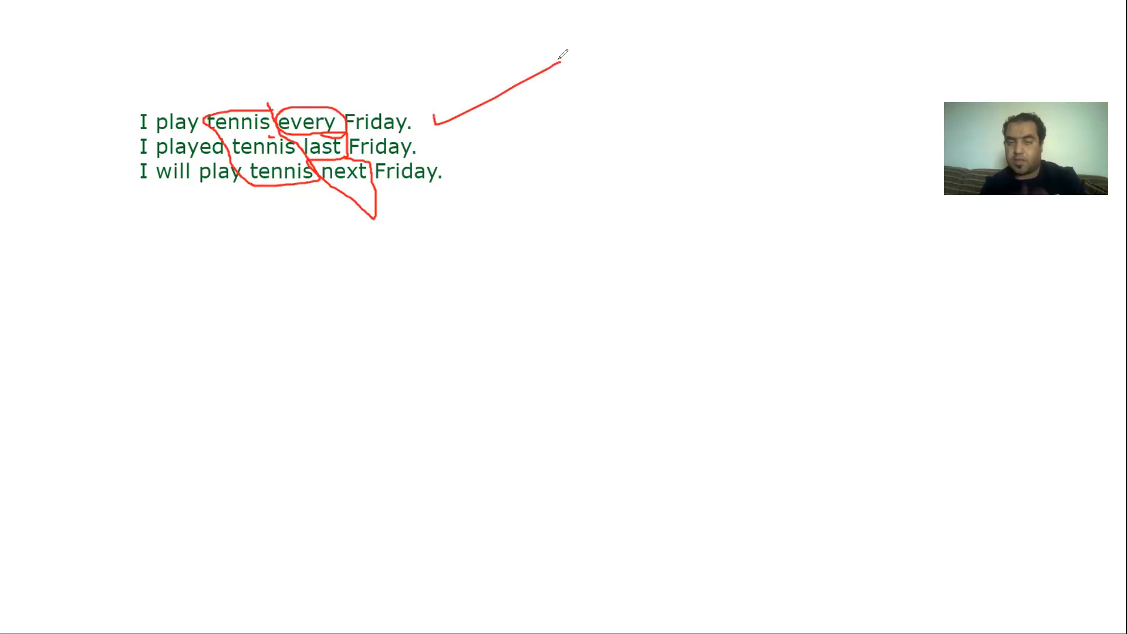
{"action": "mouse_move", "coordinate": [557, 100]}
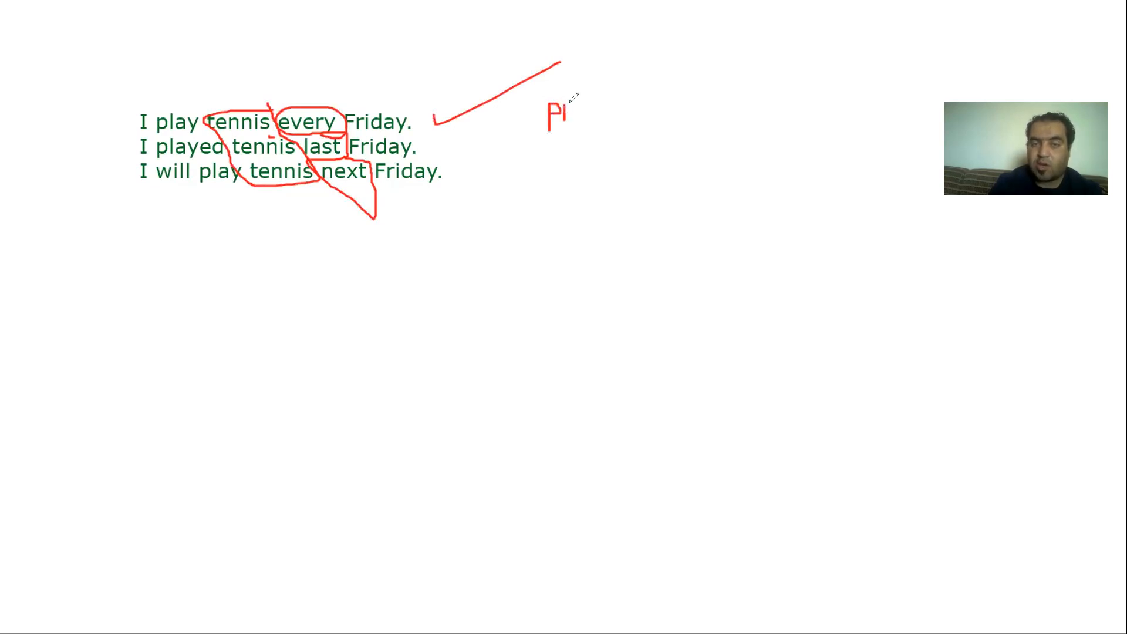
Step: Hand-write red 'Pr.', 'Pa' and 'Fut' labels next to the three sentences
{"action": "type", "text": "r"}
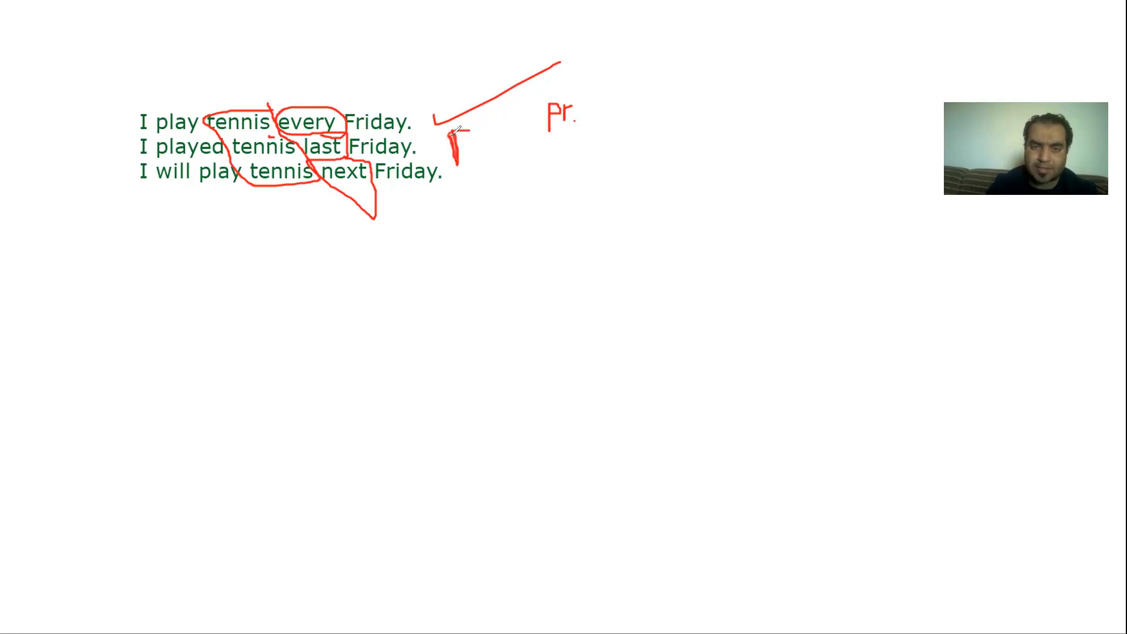
{"action": "left_click_drag", "start_coordinate": [448, 129], "coordinate": [474, 151]}
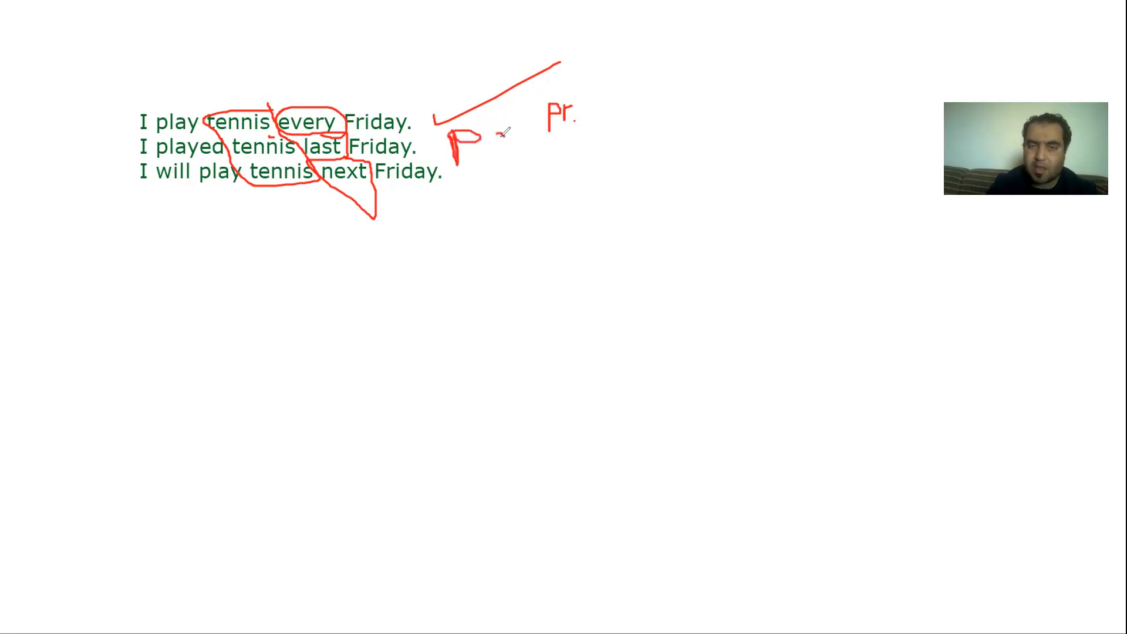
{"action": "type", "text": "a"}
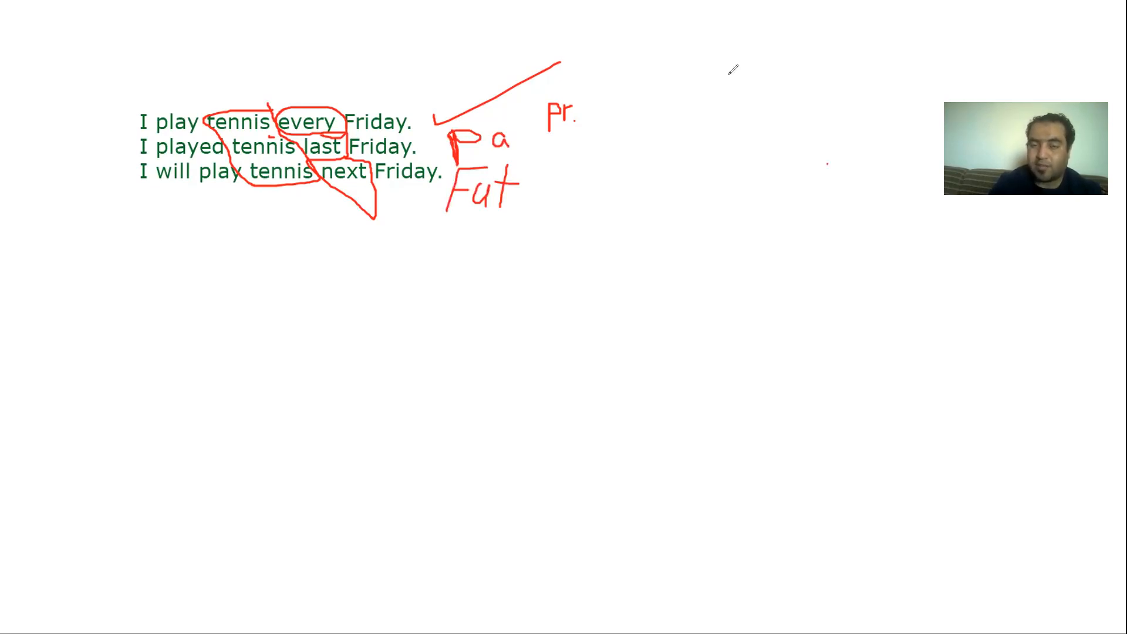
Step: Circle the sentence-starting verbs in blue and type 'plays.......'
{"action": "left_click_drag", "start_coordinate": [189, 100], "coordinate": [230, 154]}
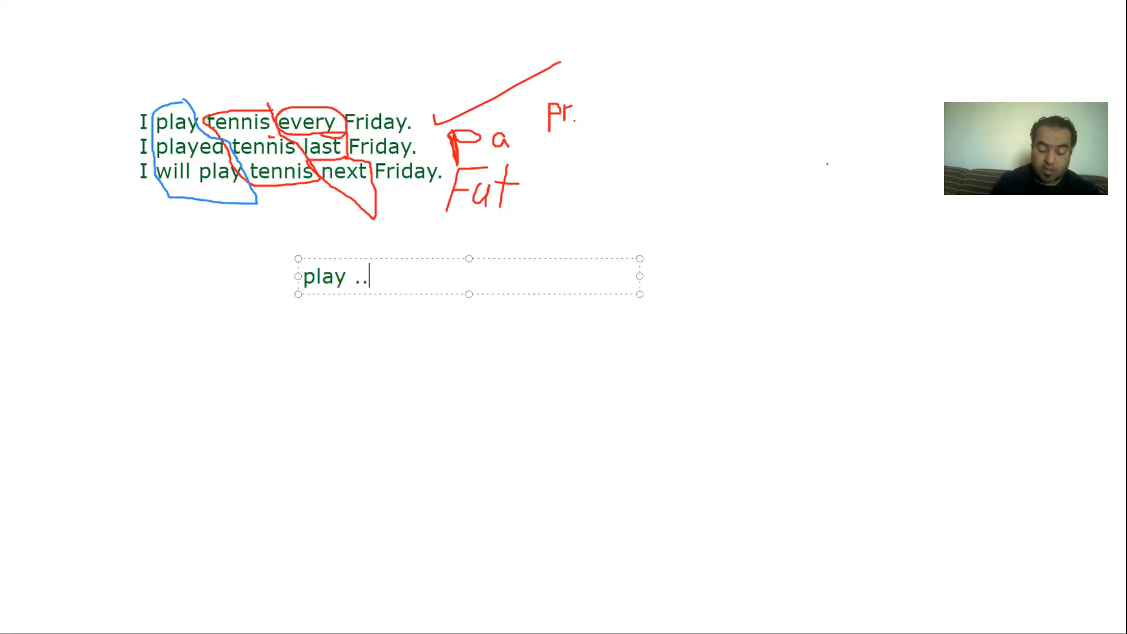
{"action": "type", "text": "plays"}
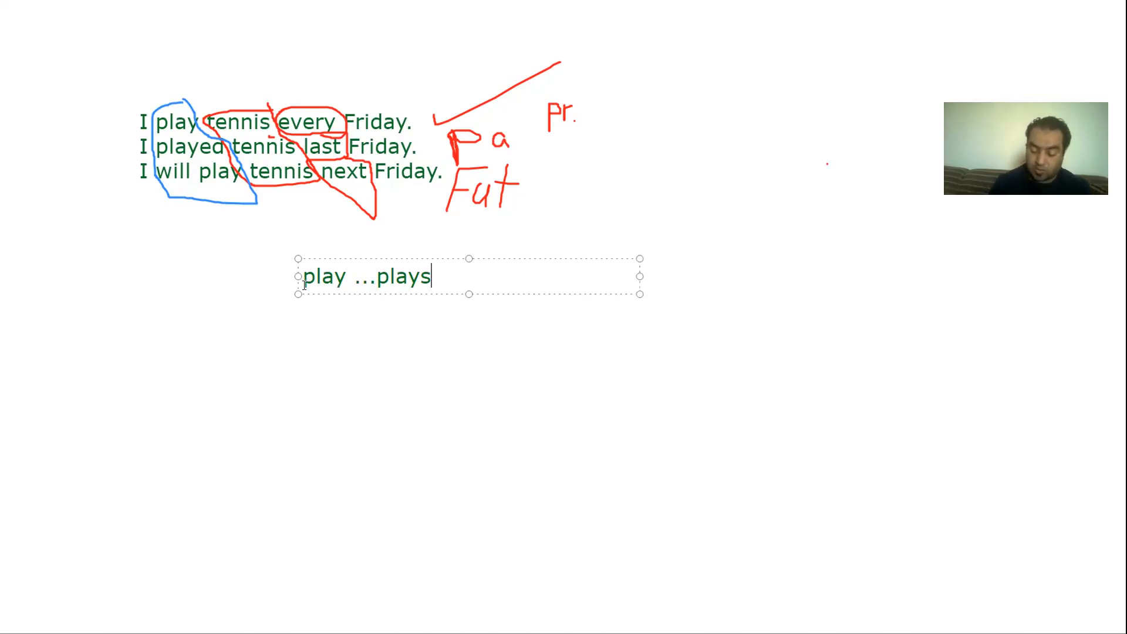
{"action": "type", "text": "............present"}
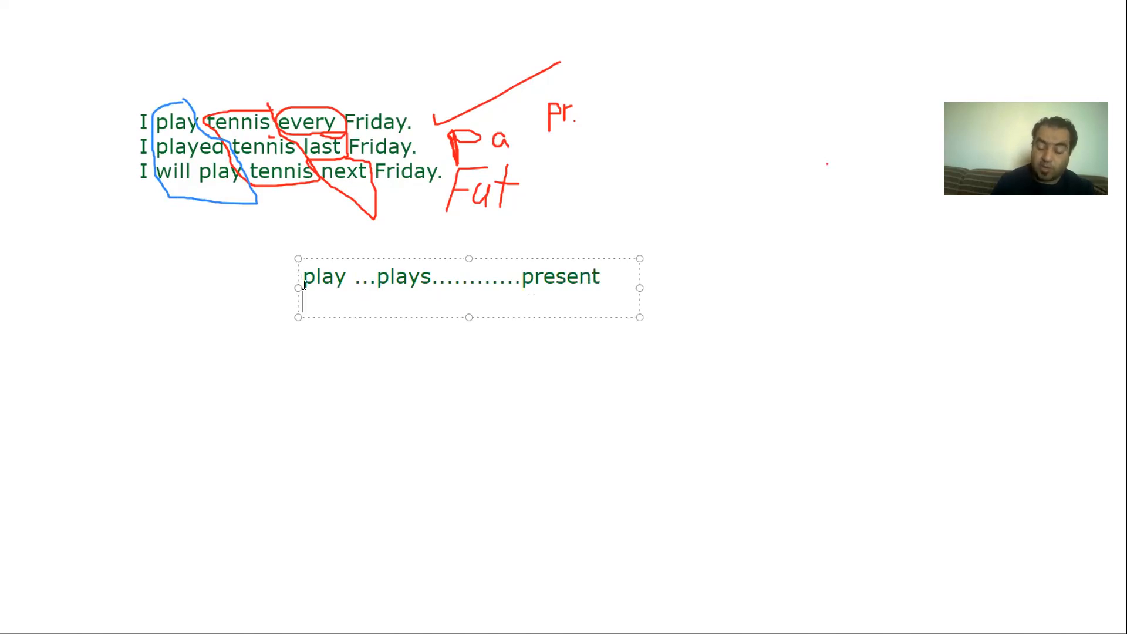
Step: Add the lines 'played..................past' and 'will play ... future'
{"action": "type", "text": "play"}
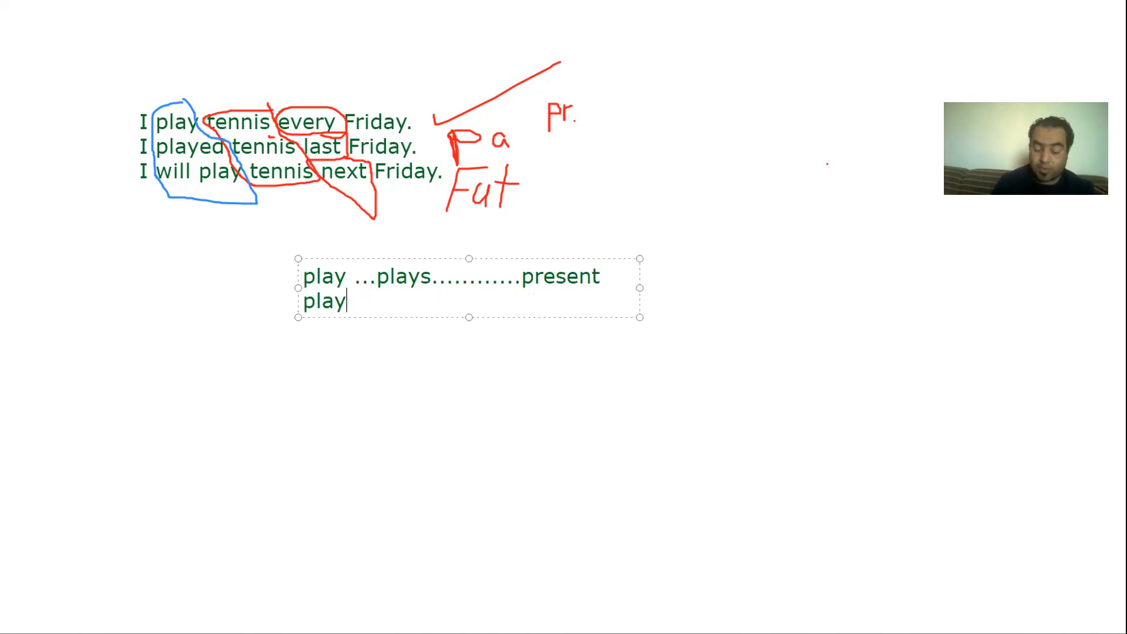
{"action": "type", "text": "ed"}
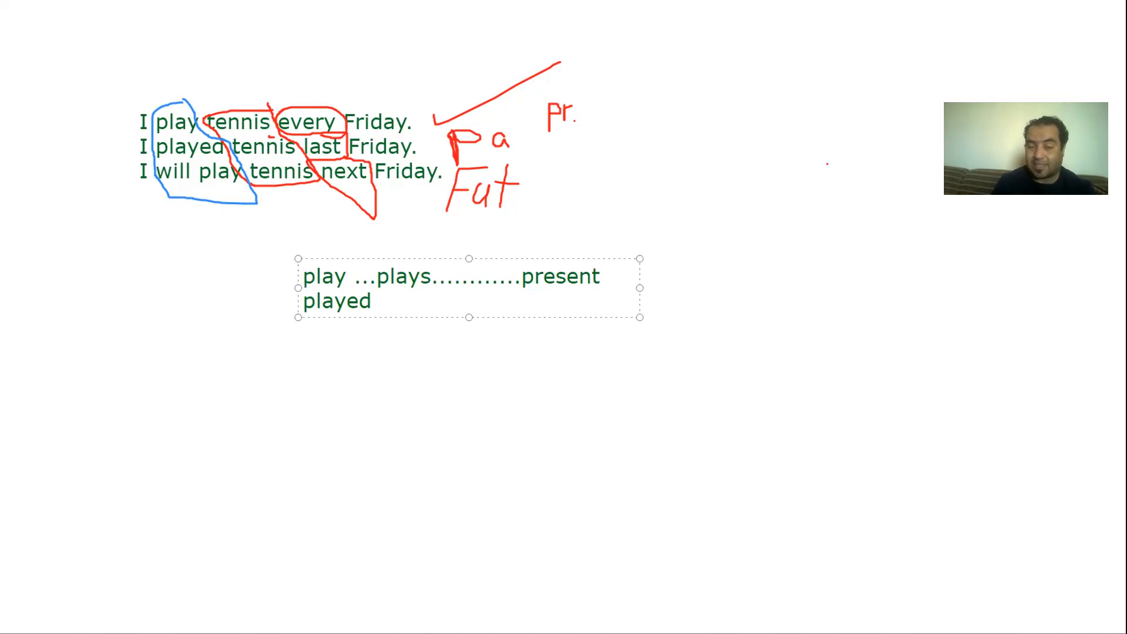
{"action": "type", "text": ".................."}
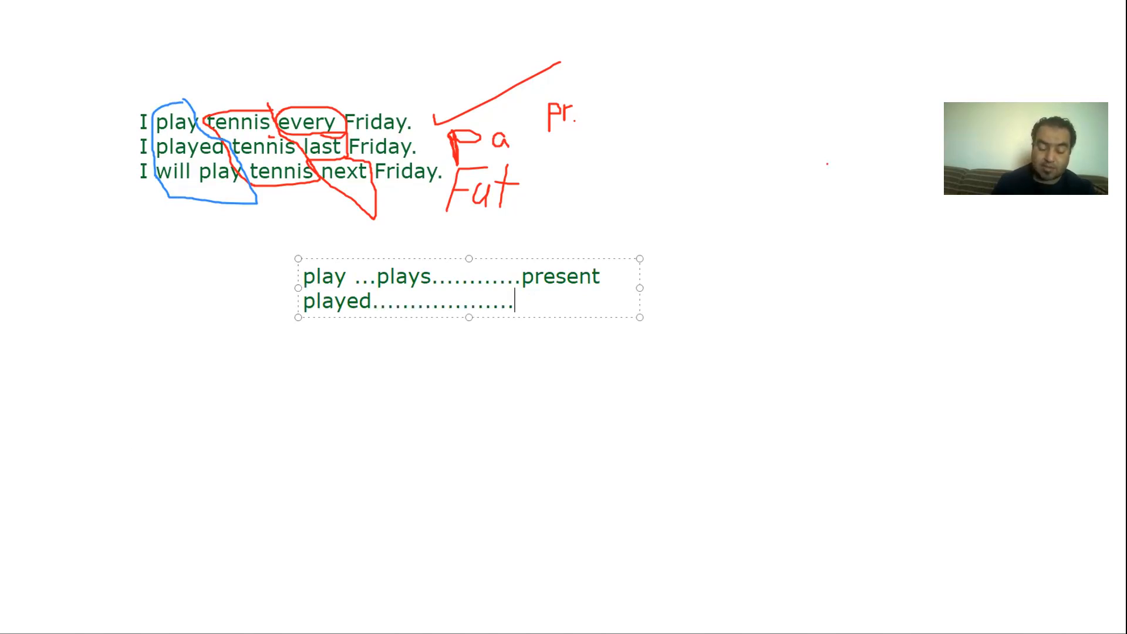
{"action": "type", "text": "past"}
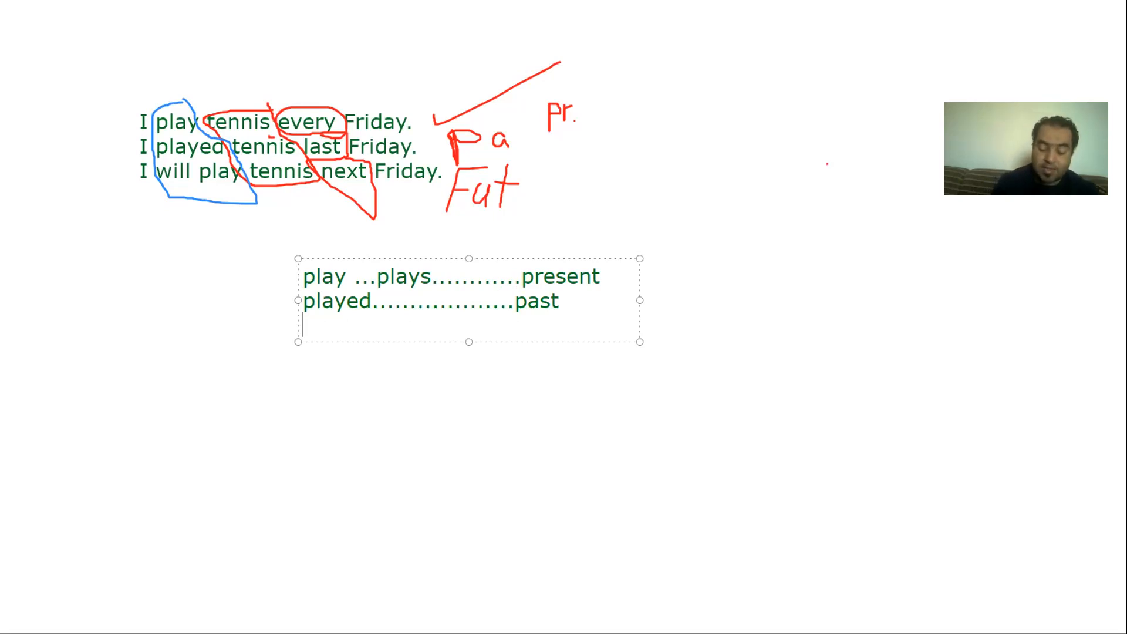
{"action": "type", "text": "will"}
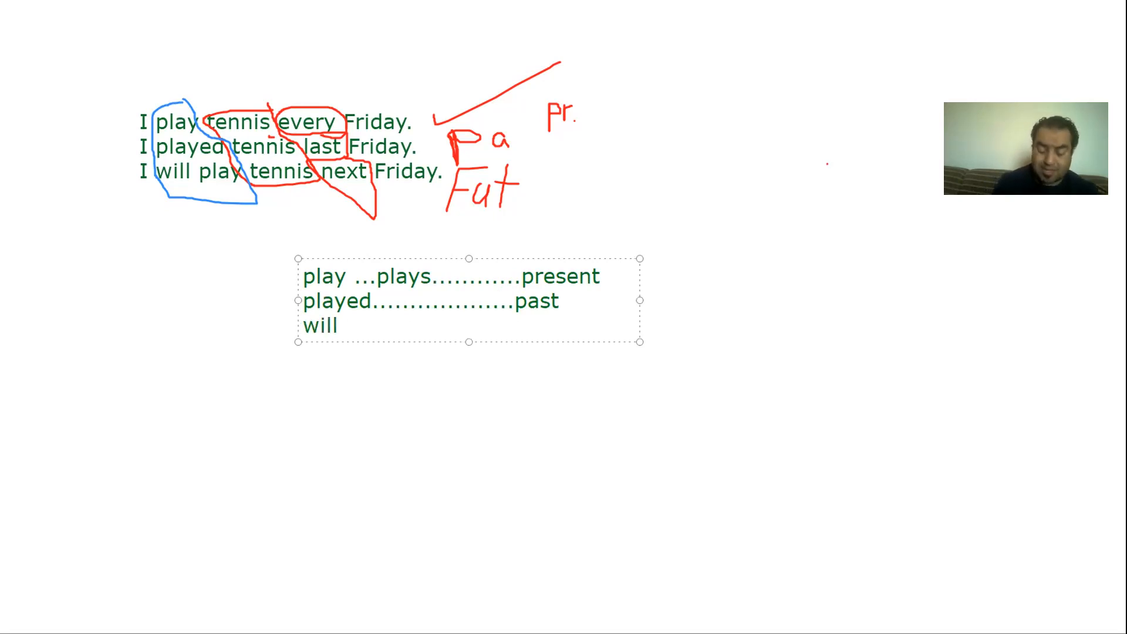
{"action": "type", "text": "play................"}
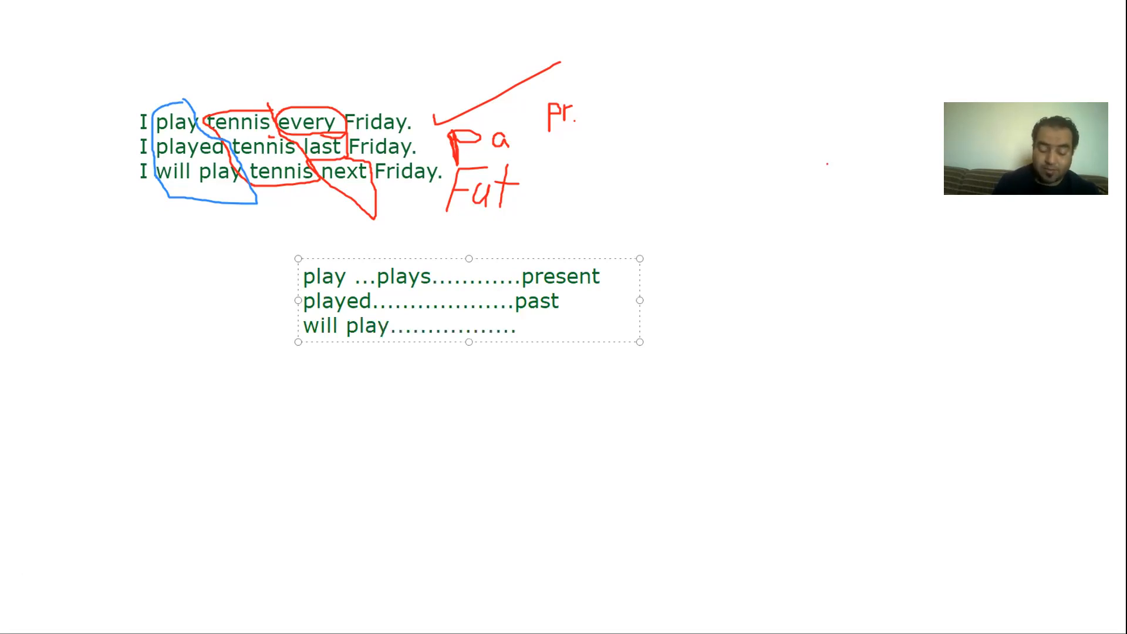
{"action": "type", "text": "future"}
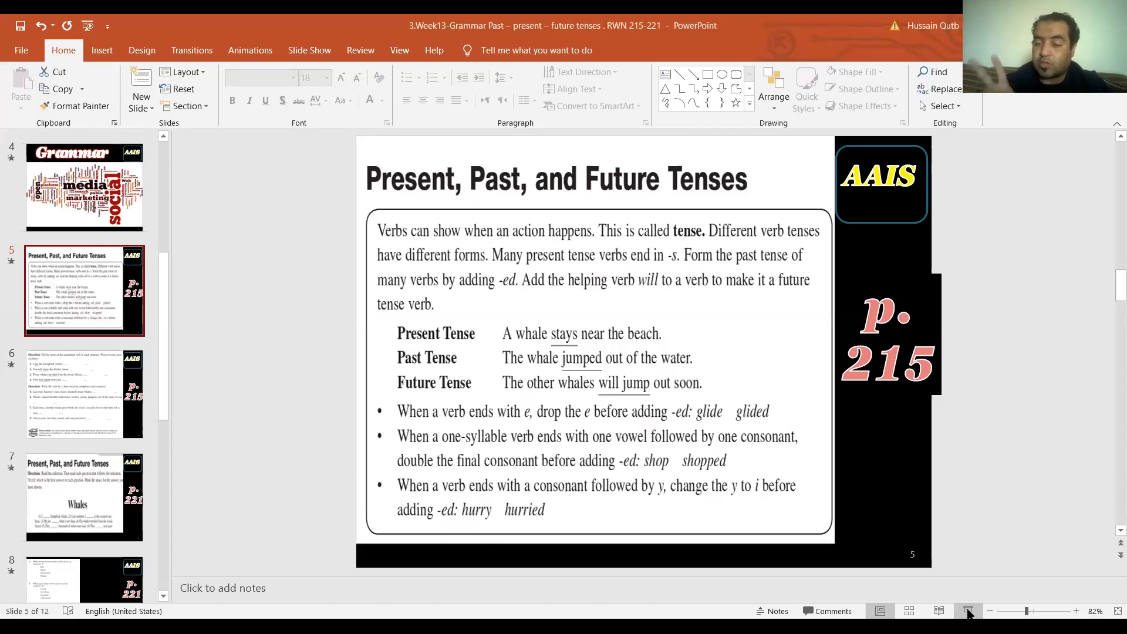
Step: Present slide 5, 'Present, Past, and Future Tenses', full screen from the status bar
{"action": "left_click", "coordinate": [968, 611]}
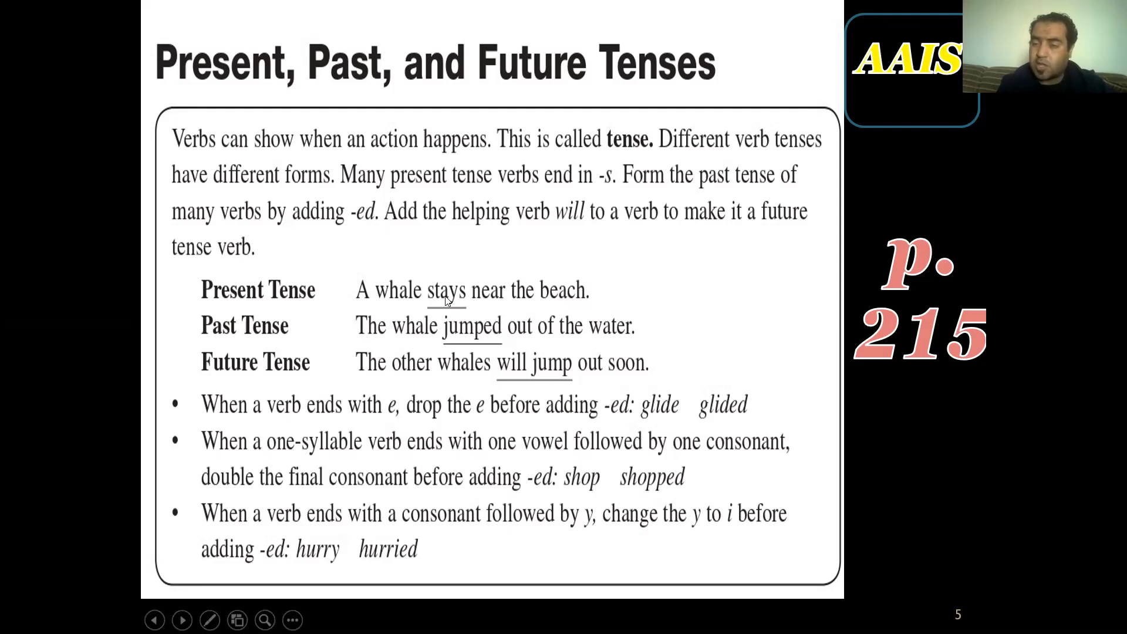
{"action": "mouse_move", "coordinate": [483, 335]}
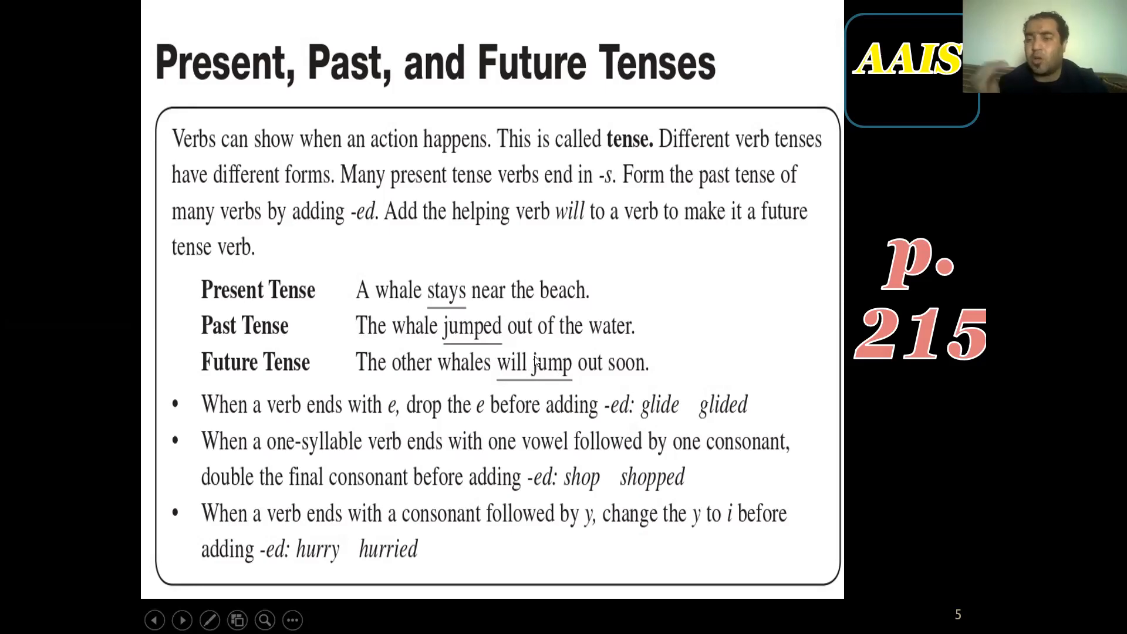
{"action": "mouse_move", "coordinate": [597, 422]}
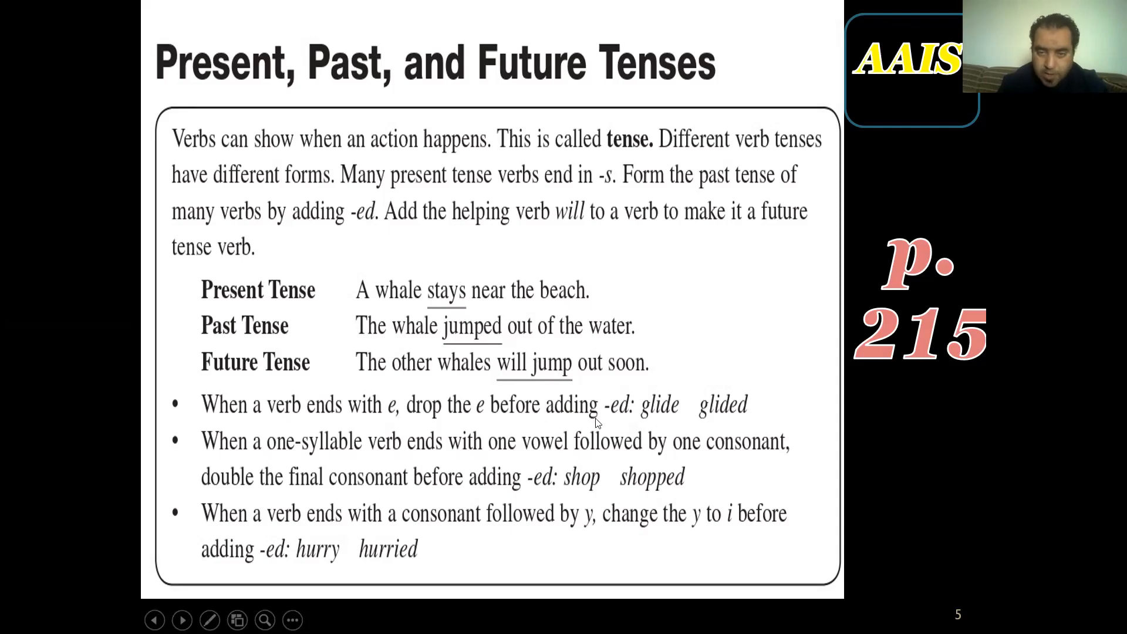
{"action": "mouse_move", "coordinate": [480, 438]}
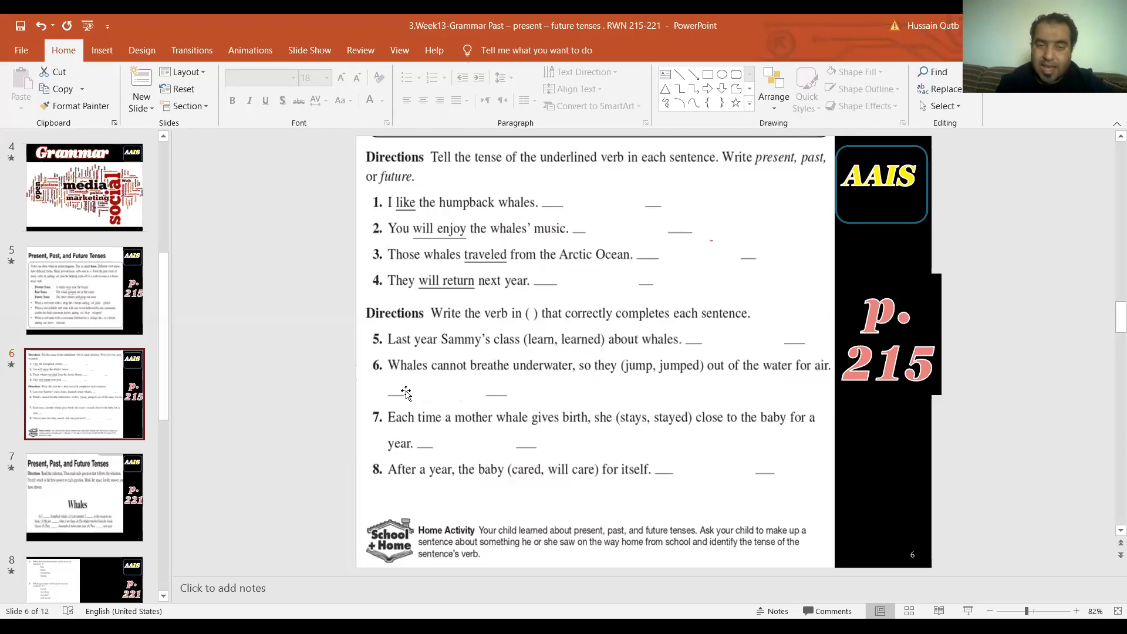
{"action": "mouse_move", "coordinate": [489, 410]}
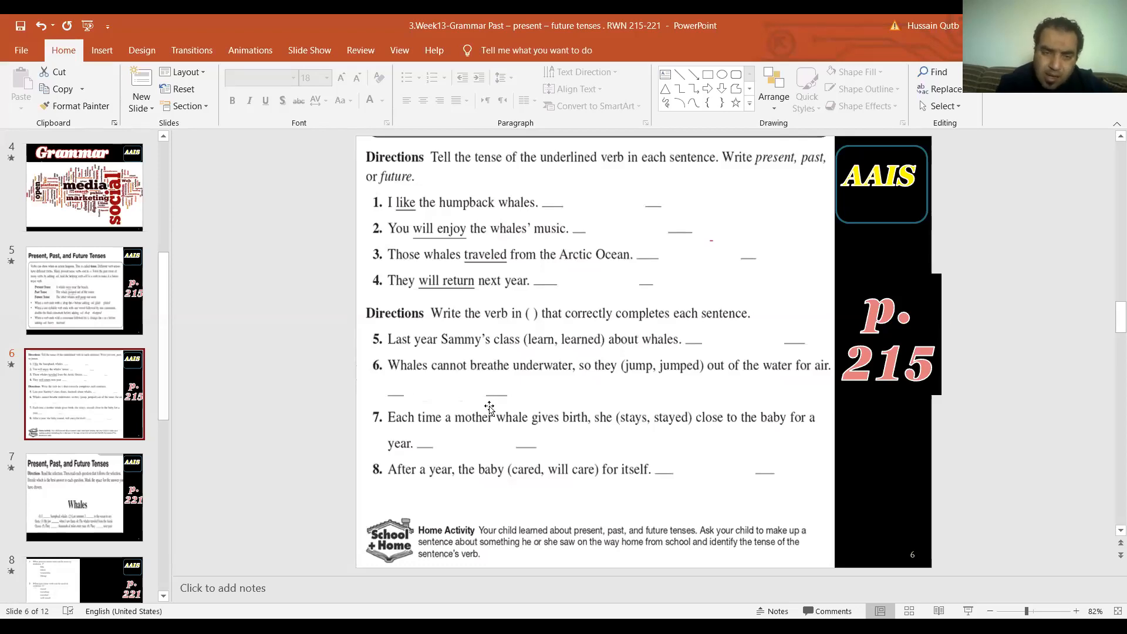
{"action": "mouse_move", "coordinate": [544, 378]}
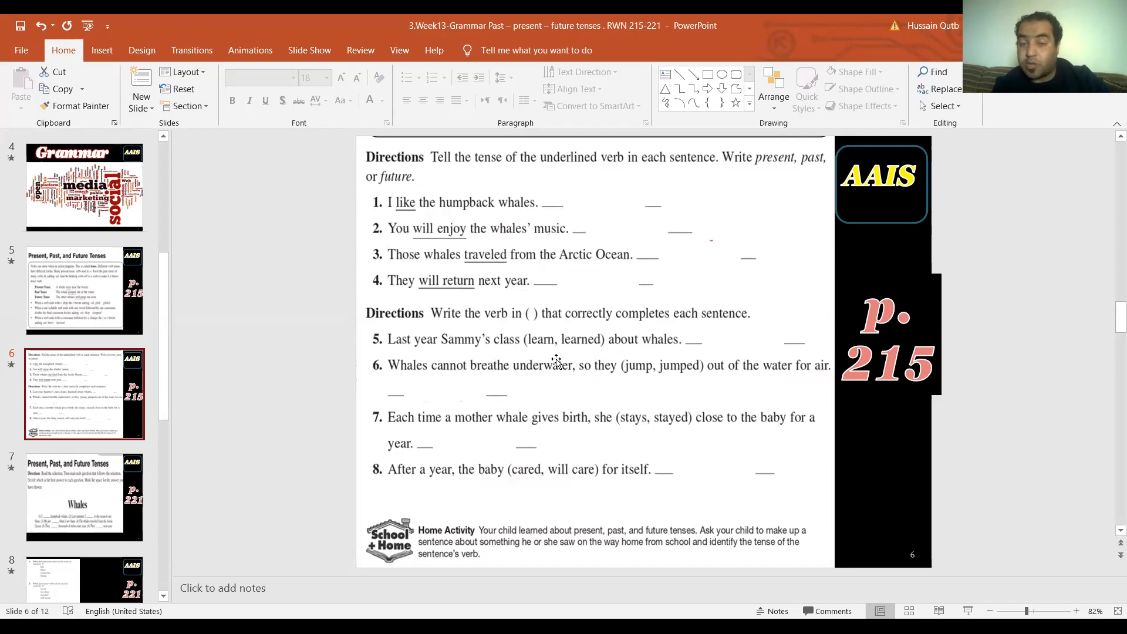
{"action": "mouse_move", "coordinate": [589, 351]}
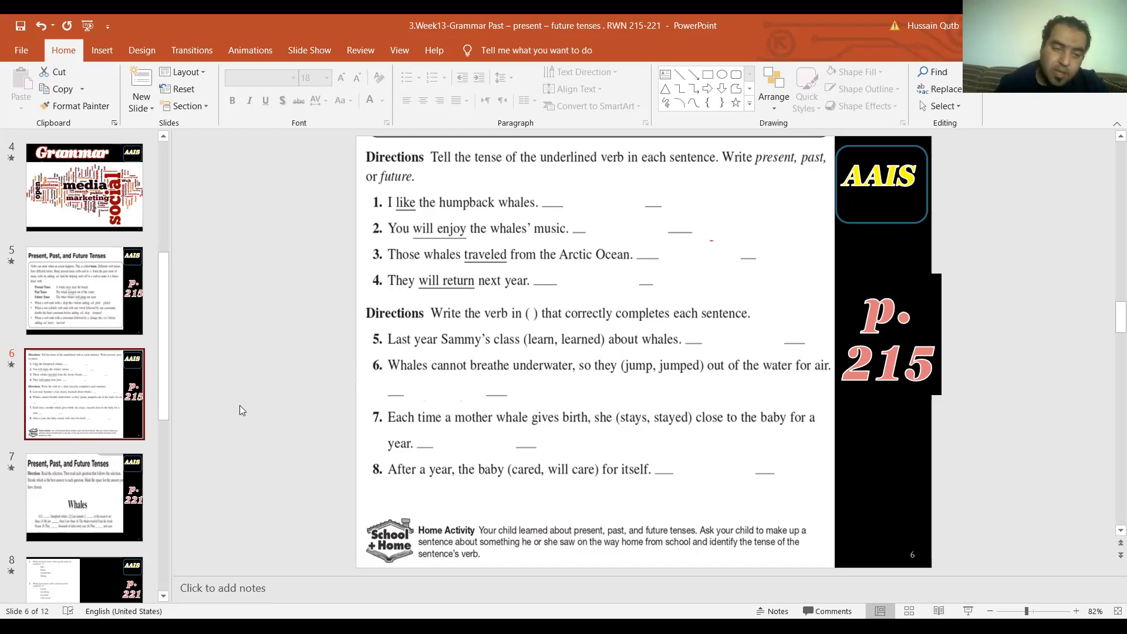
Step: Display slide 7, the page-221 'Whales' reading with numbered blanks
{"action": "left_click", "coordinate": [84, 497]}
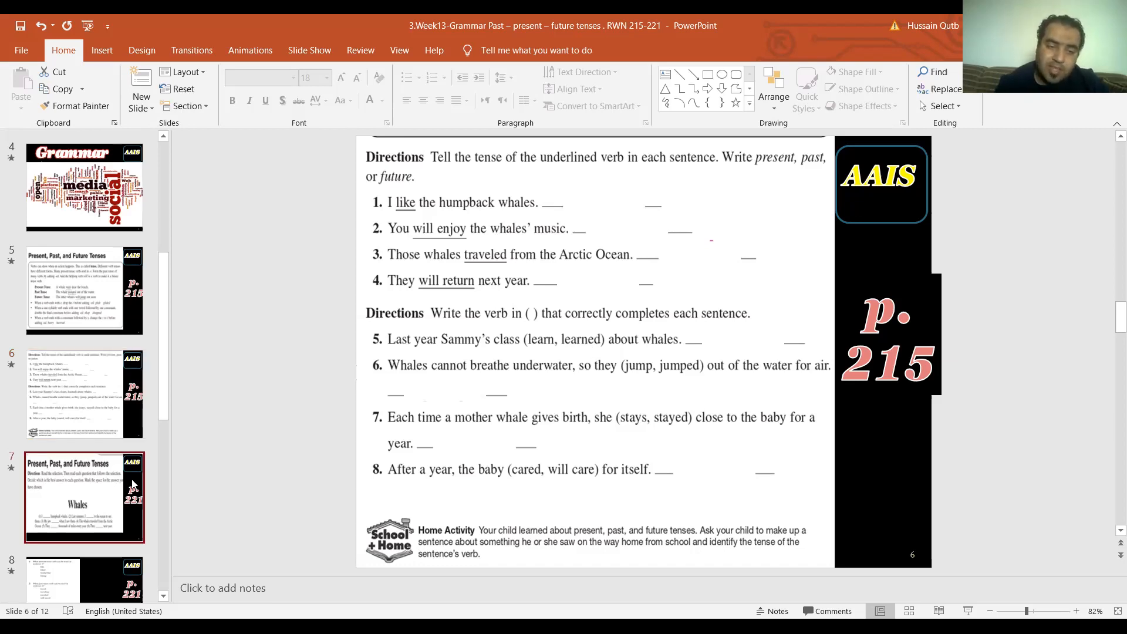
{"action": "left_click", "coordinate": [83, 498]}
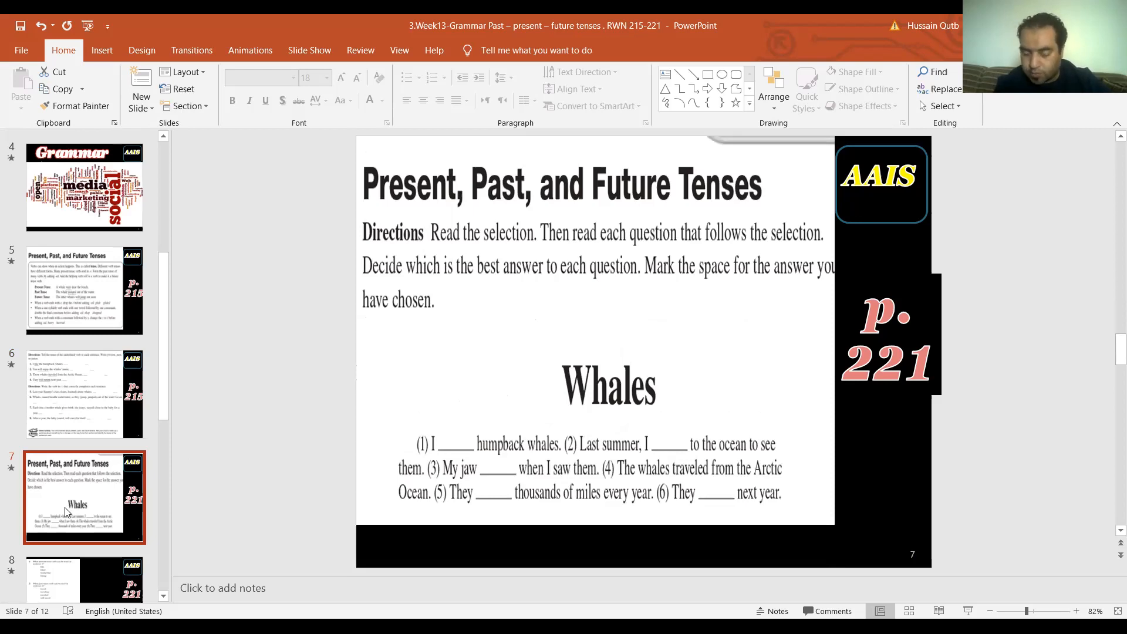
{"action": "mouse_move", "coordinate": [493, 487]}
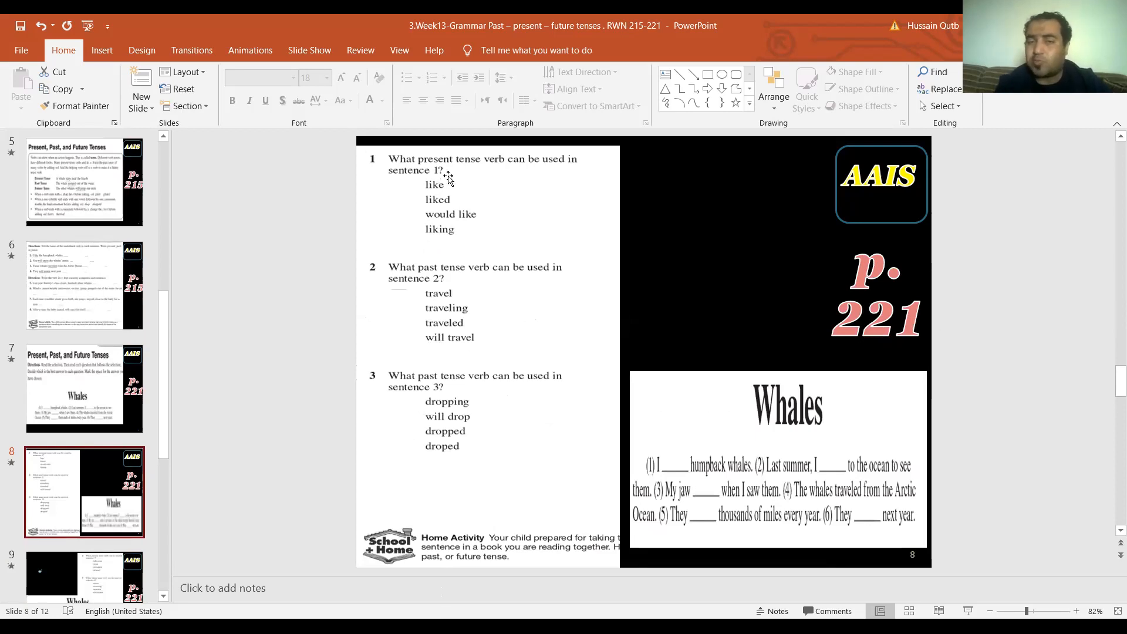
{"action": "mouse_move", "coordinate": [470, 176]}
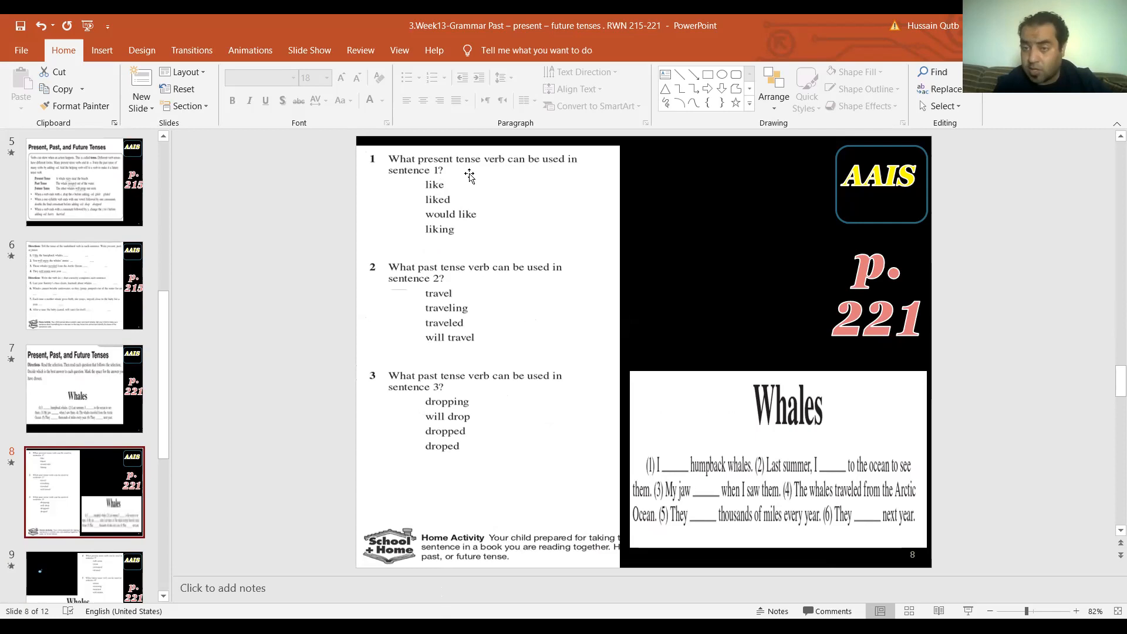
{"action": "mouse_move", "coordinate": [454, 236]}
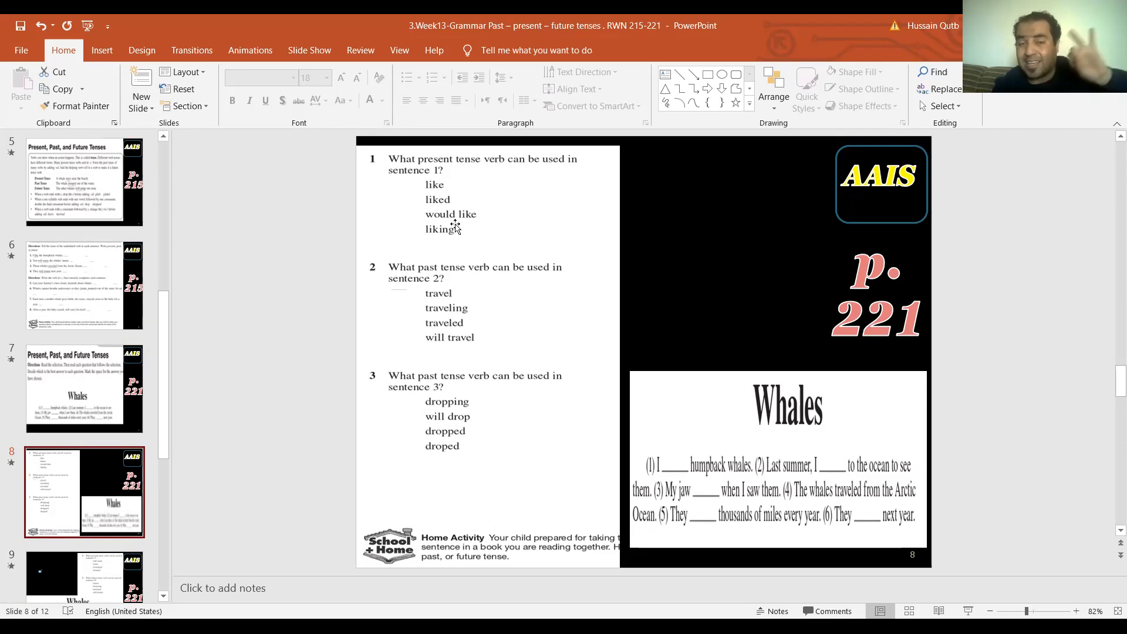
{"action": "mouse_move", "coordinate": [454, 187]}
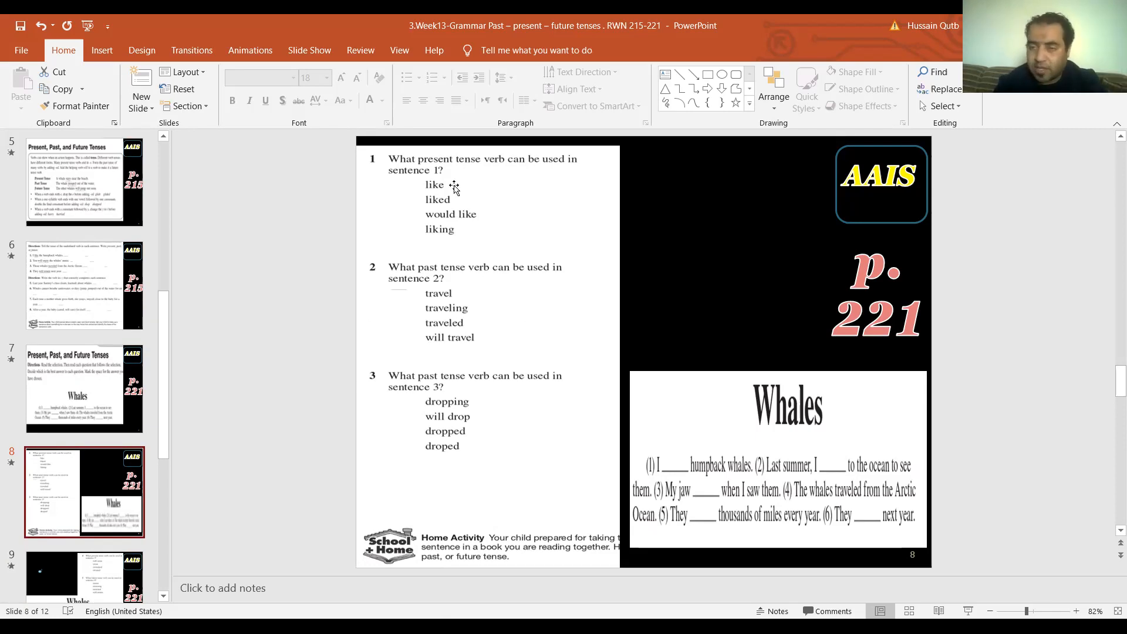
{"action": "mouse_move", "coordinate": [160, 398]}
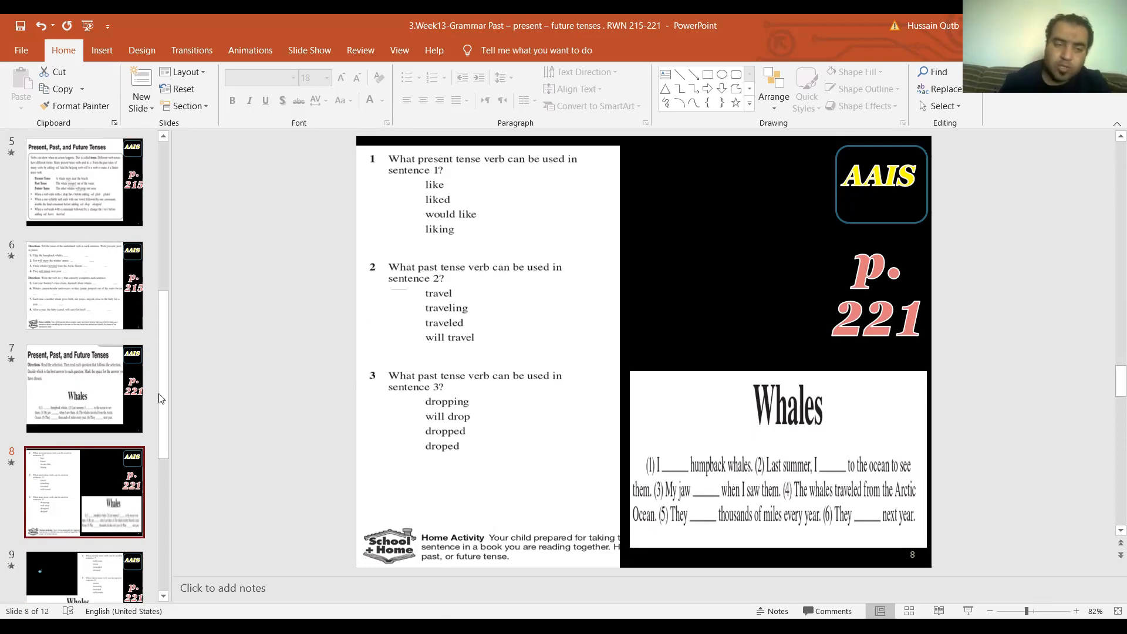